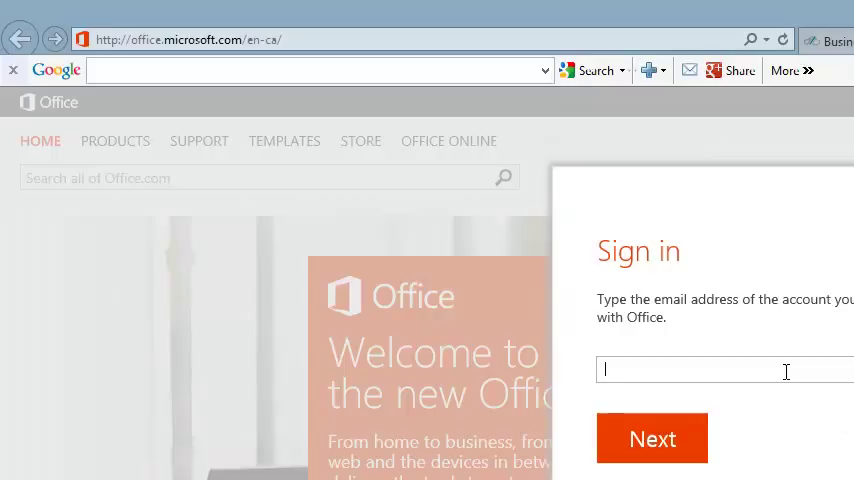
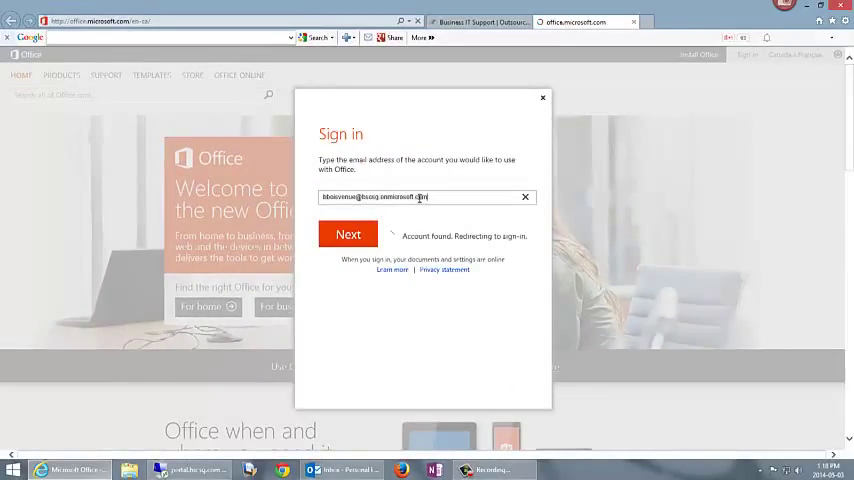
{"action": "left_click", "coordinate": [348, 234]}
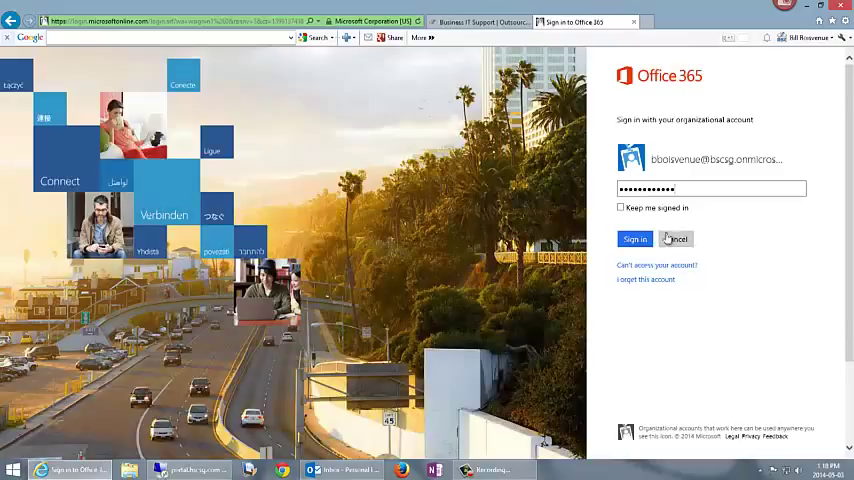
{"action": "left_click", "coordinate": [635, 239]}
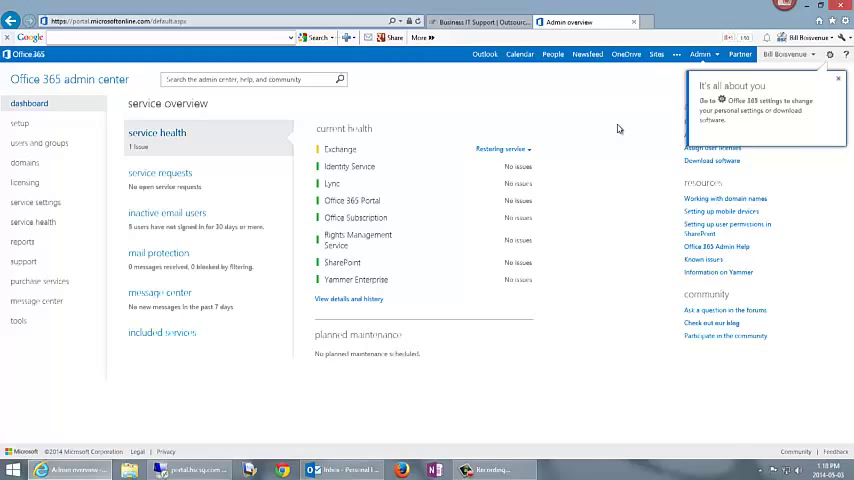
{"action": "mouse_move", "coordinate": [646, 124]}
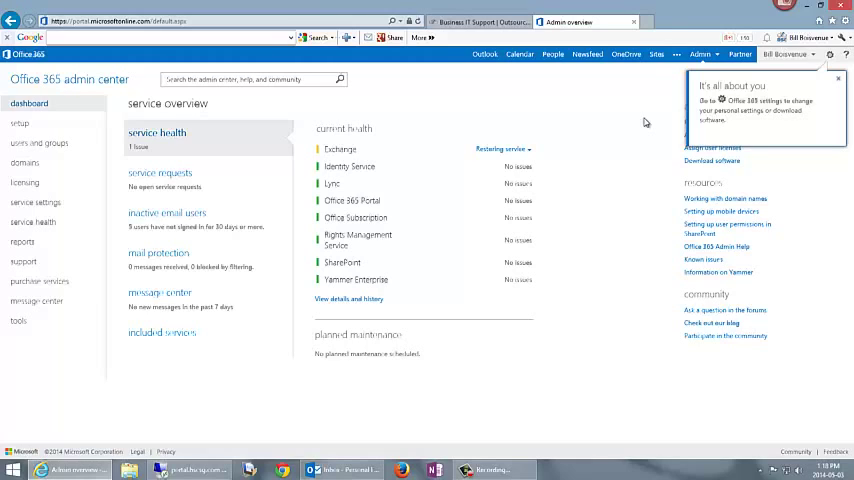
{"action": "mouse_move", "coordinate": [625, 54]}
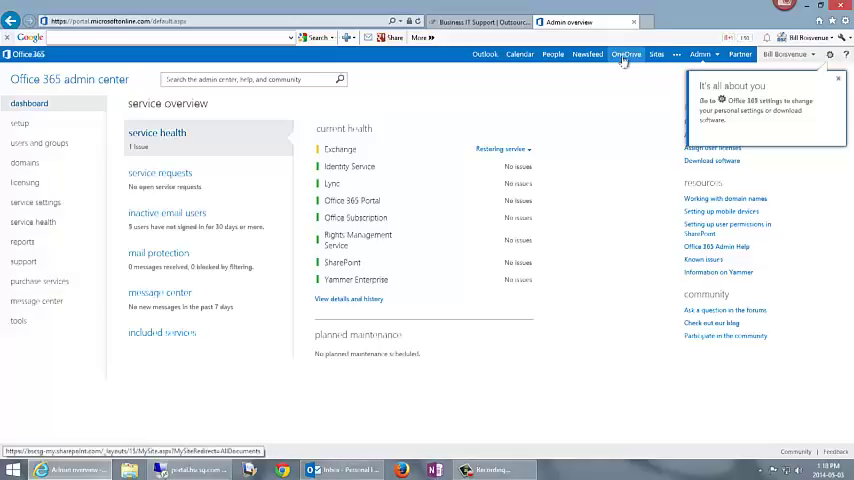
Open OneDrive from the Office 365 top navigation bar.
{"action": "left_click", "coordinate": [626, 54]}
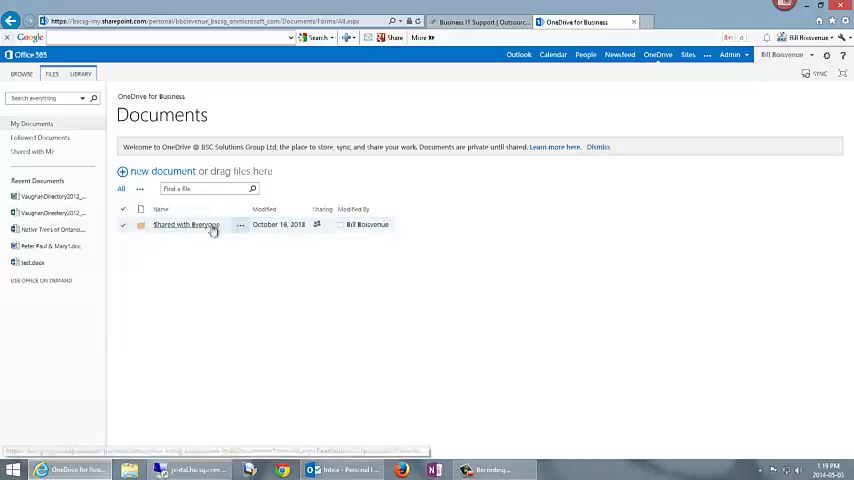
{"action": "mouse_move", "coordinate": [663, 127]}
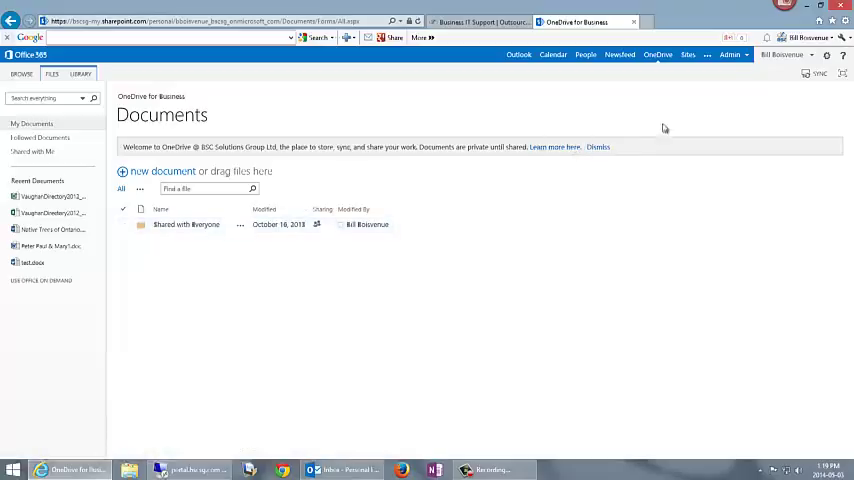
{"action": "mouse_move", "coordinate": [820, 78]}
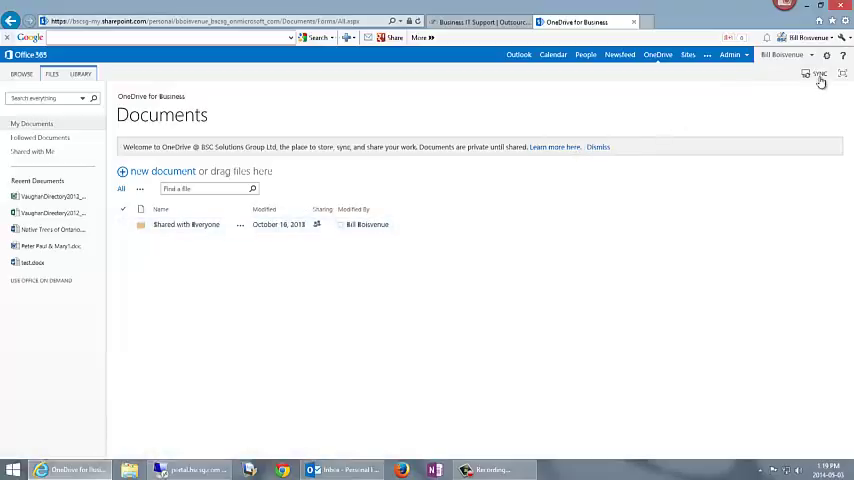
{"action": "mouse_move", "coordinate": [818, 75]}
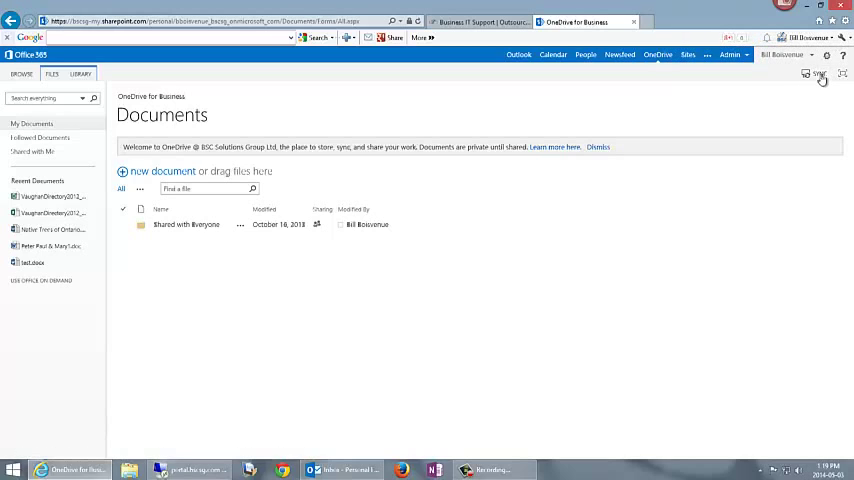
Sync the Documents library now, allowing the sync app without future warnings.
{"action": "left_click", "coordinate": [819, 74]}
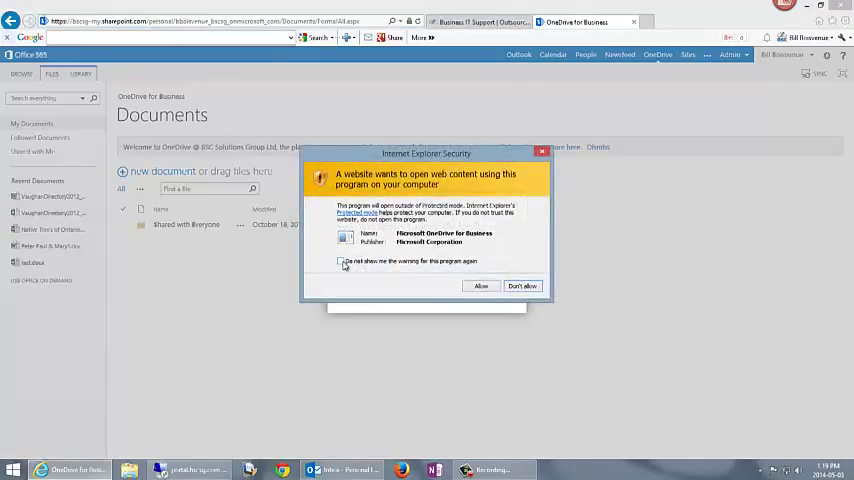
{"action": "left_click", "coordinate": [343, 261]}
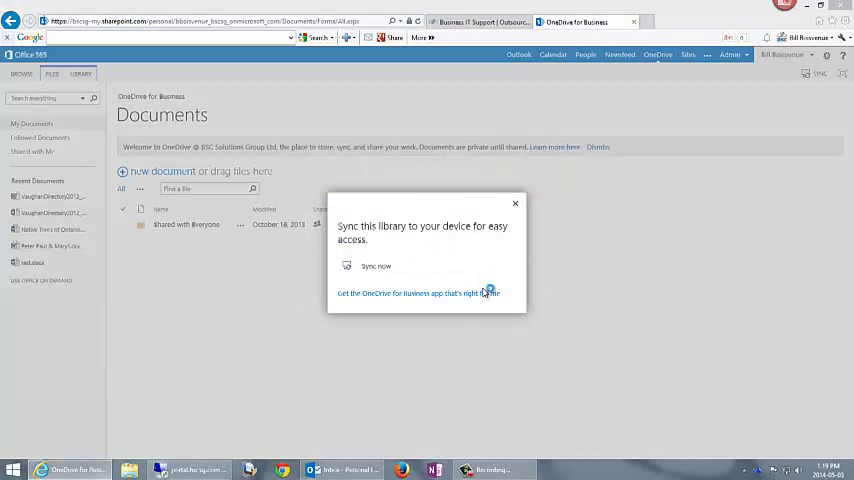
{"action": "left_click", "coordinate": [515, 204]}
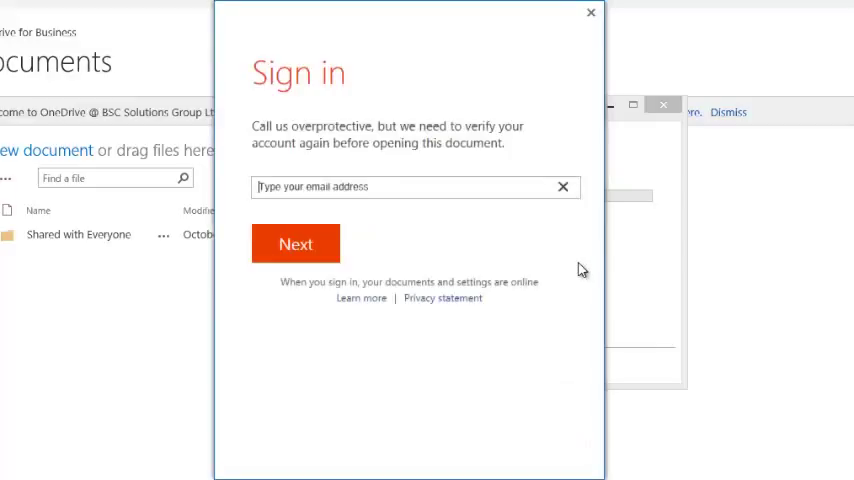
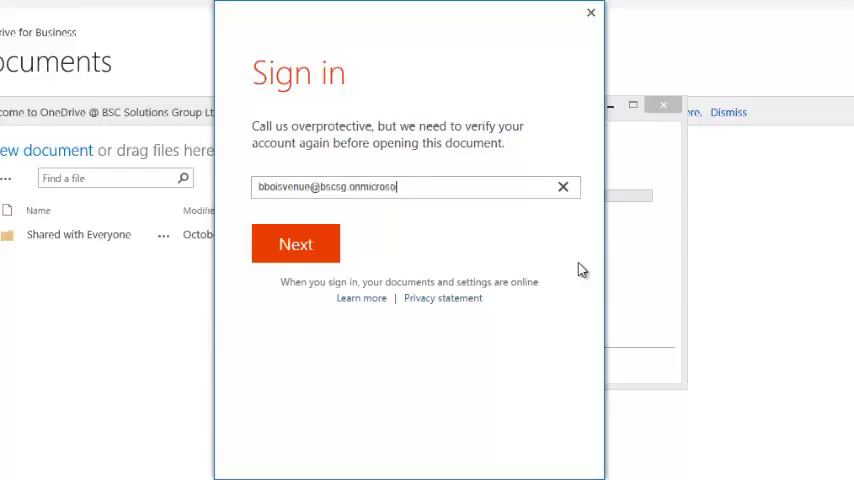
{"action": "left_click", "coordinate": [296, 244]}
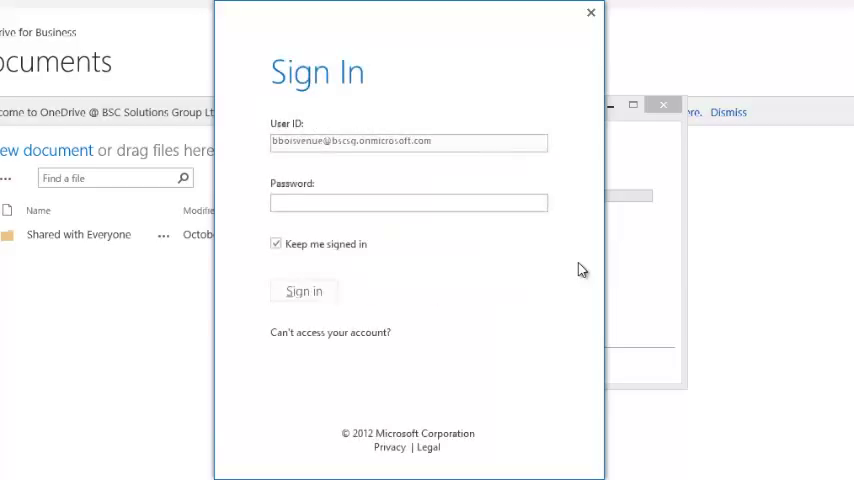
{"action": "type", "text": "••••"}
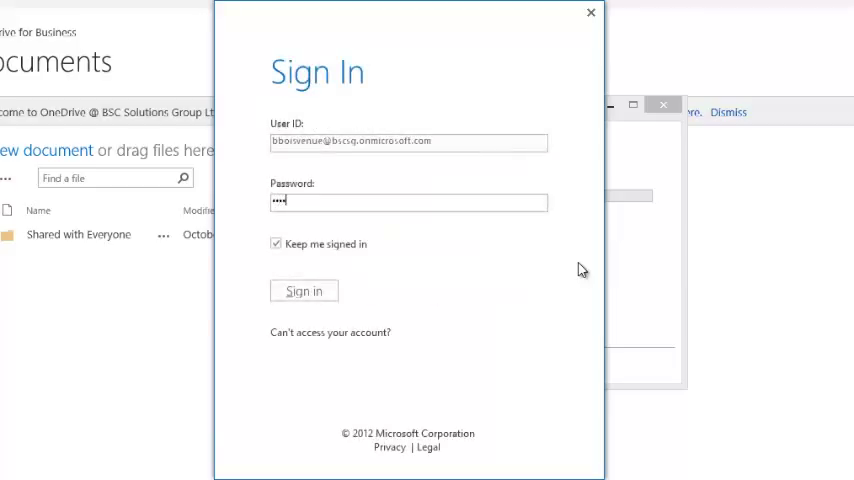
{"action": "type", "text": "••••••••"}
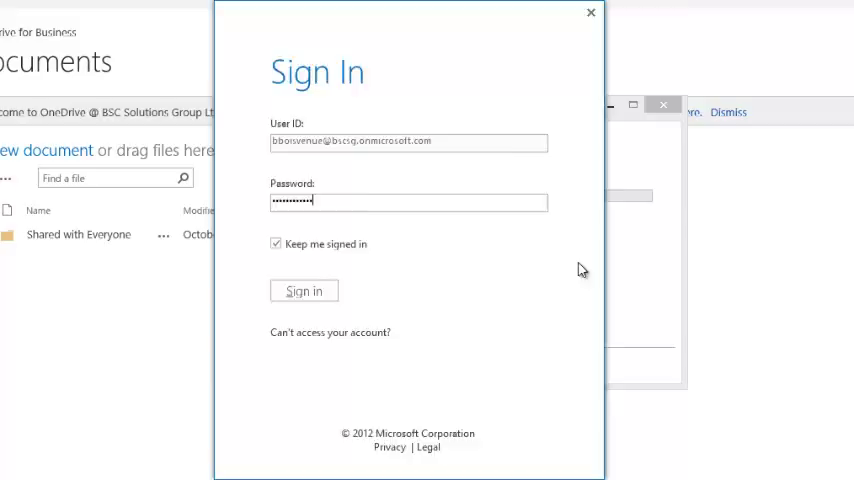
{"action": "left_click", "coordinate": [304, 290]}
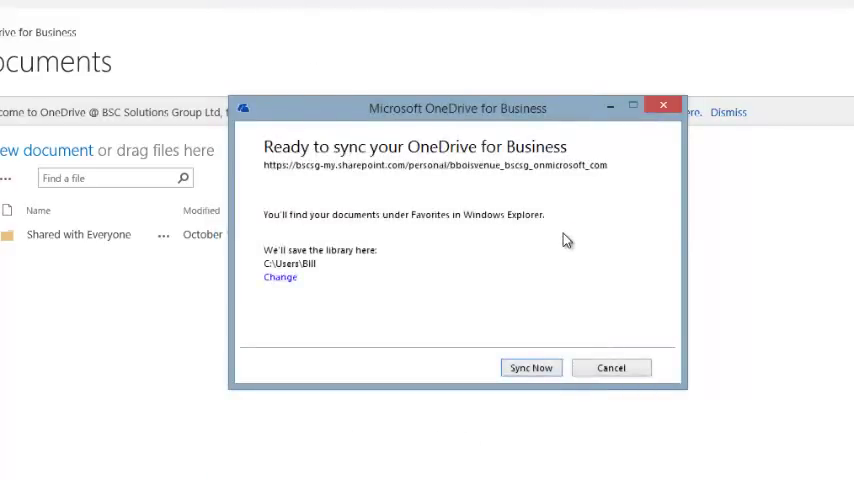
{"action": "mouse_move", "coordinate": [392, 264]}
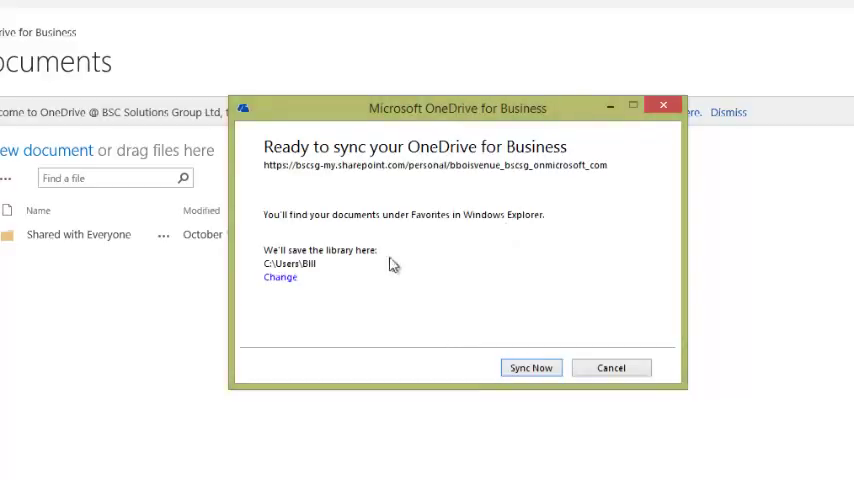
{"action": "mouse_move", "coordinate": [378, 191]}
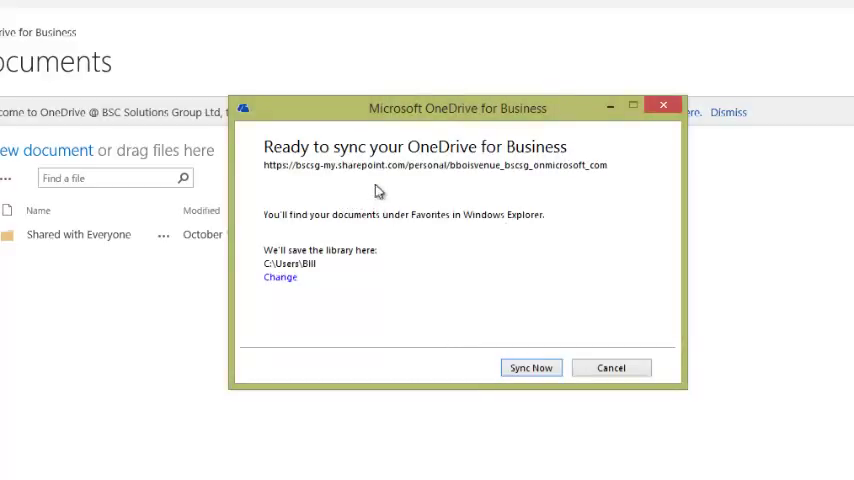
{"action": "mouse_move", "coordinate": [495, 187]}
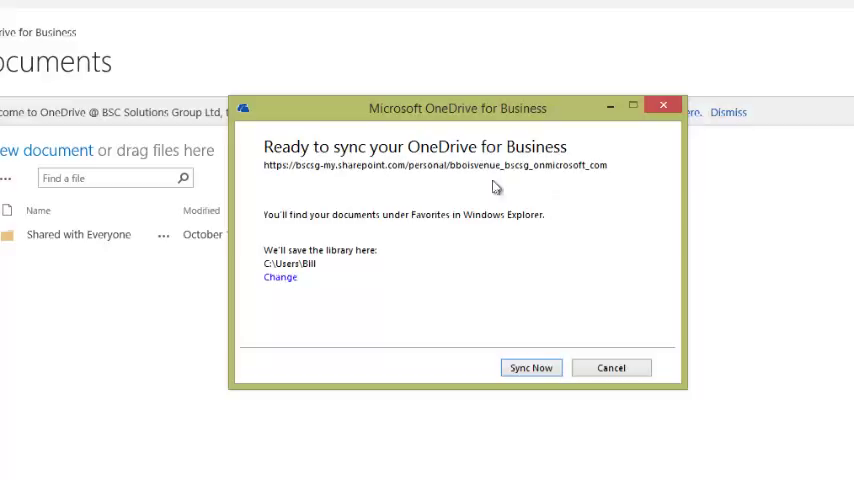
{"action": "mouse_move", "coordinate": [490, 177]}
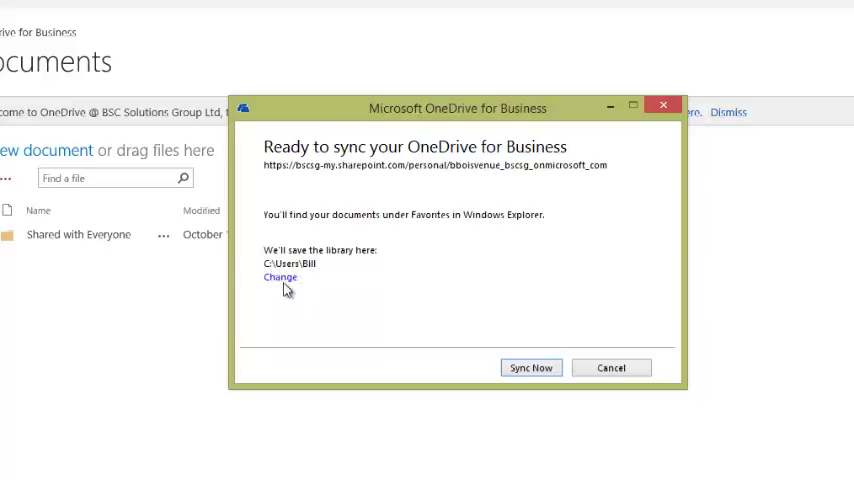
{"action": "mouse_move", "coordinate": [314, 281]}
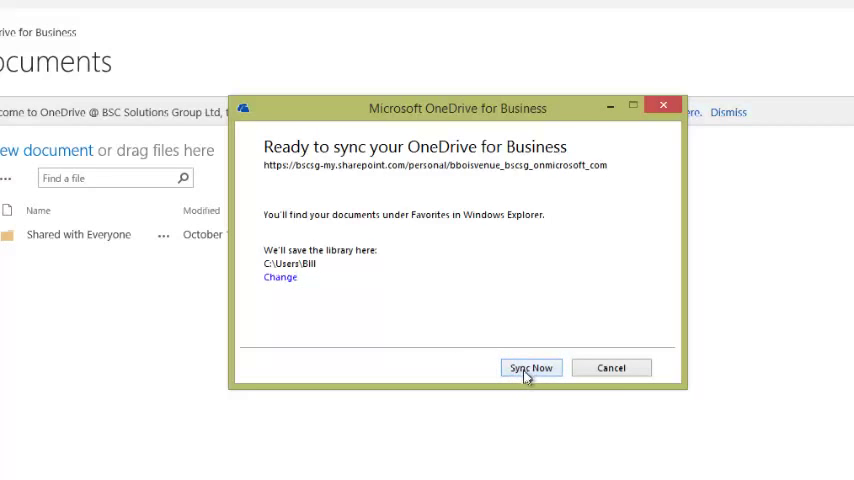
Begin syncing, then show the local synced files folder.
{"action": "left_click", "coordinate": [531, 368]}
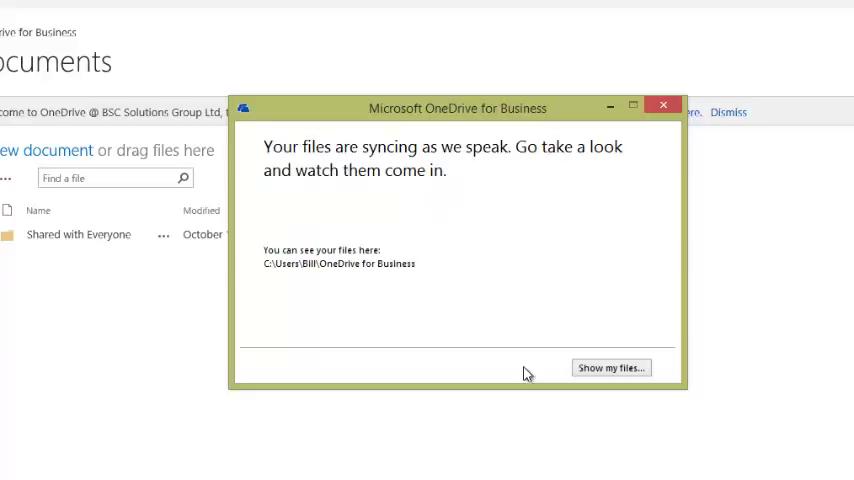
{"action": "mouse_move", "coordinate": [304, 276]}
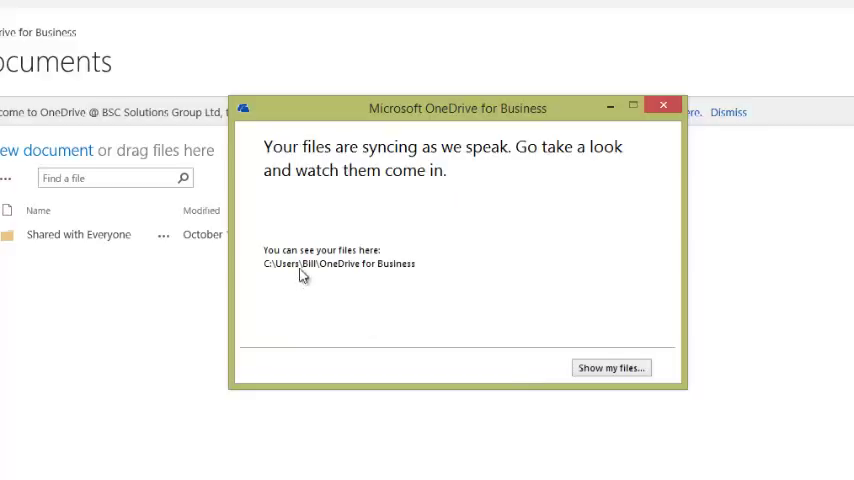
{"action": "mouse_move", "coordinate": [288, 277]}
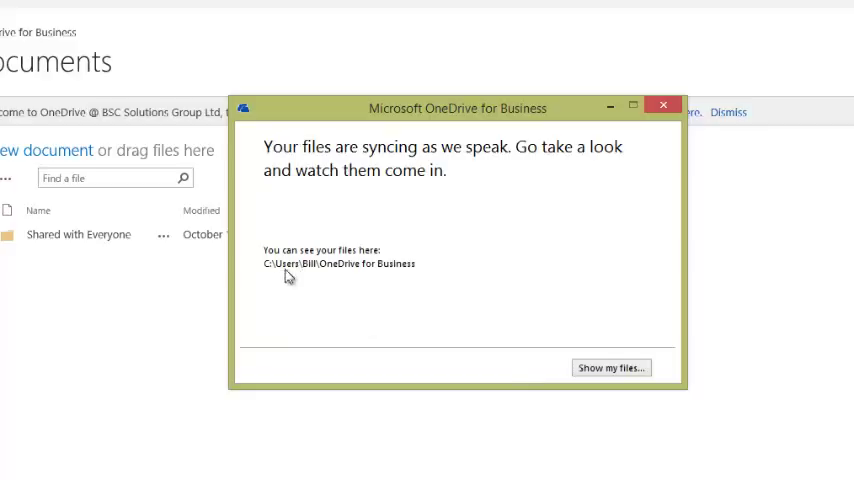
{"action": "mouse_move", "coordinate": [585, 397]}
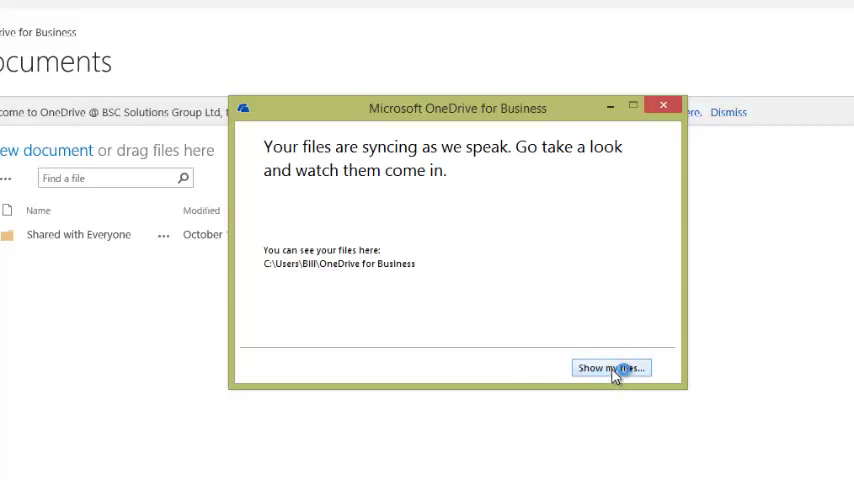
{"action": "left_click", "coordinate": [610, 367]}
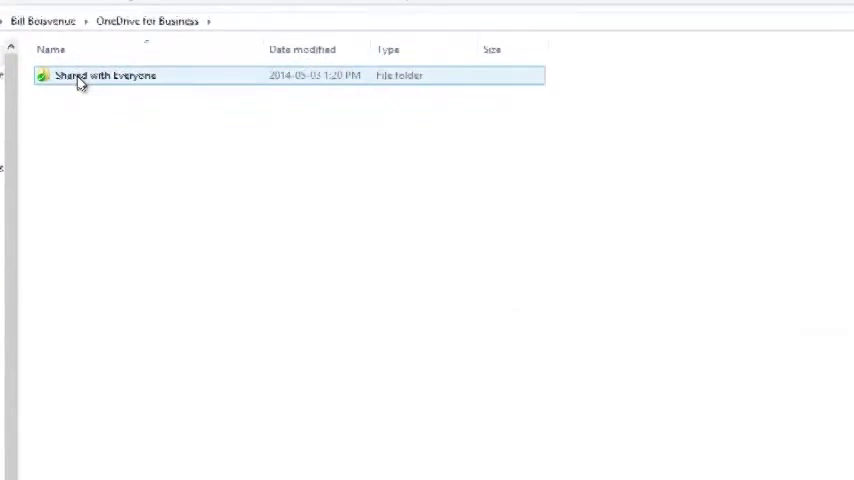
Open 'Shared with Everyone' to view its five synced documents.
{"action": "double_click", "coordinate": [104, 75]}
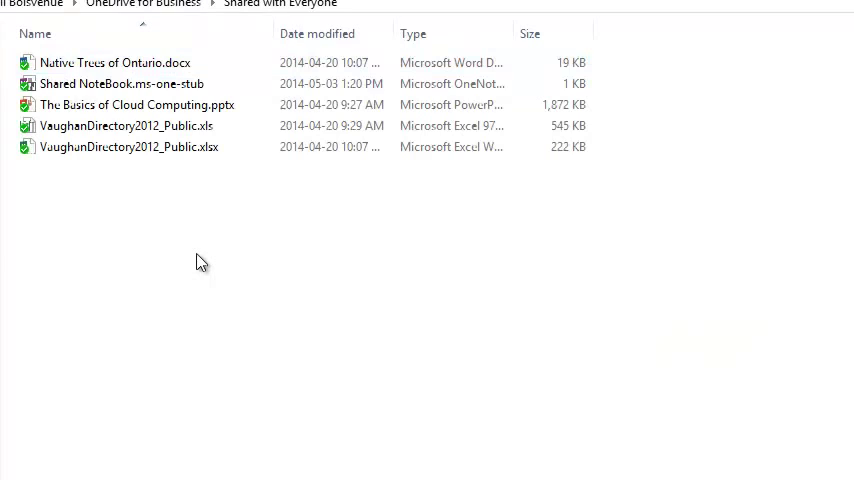
{"action": "mouse_move", "coordinate": [126, 268]}
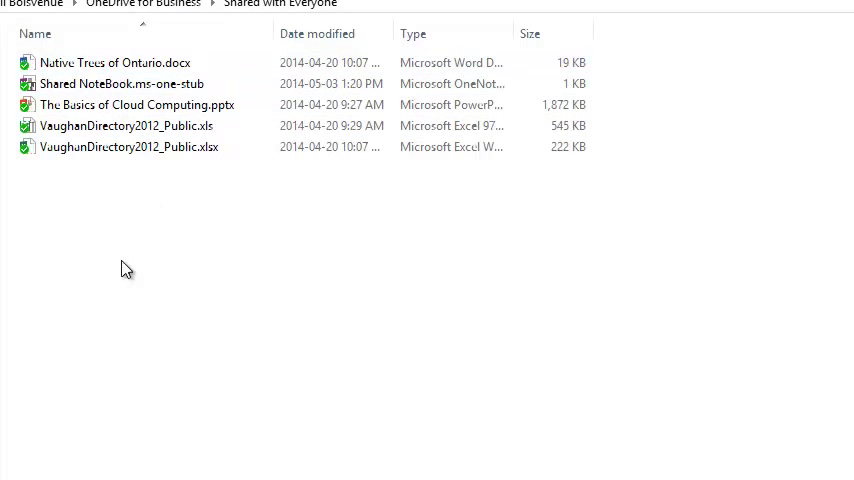
{"action": "left_click", "coordinate": [125, 125]}
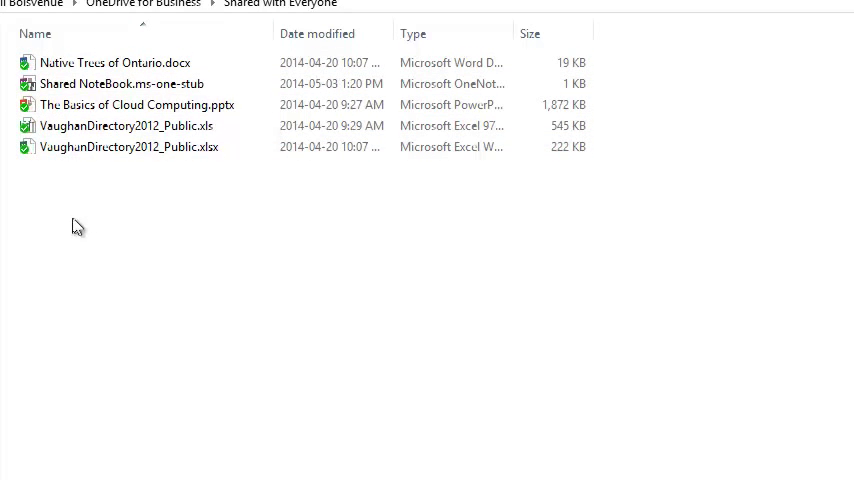
{"action": "mouse_move", "coordinate": [58, 205]}
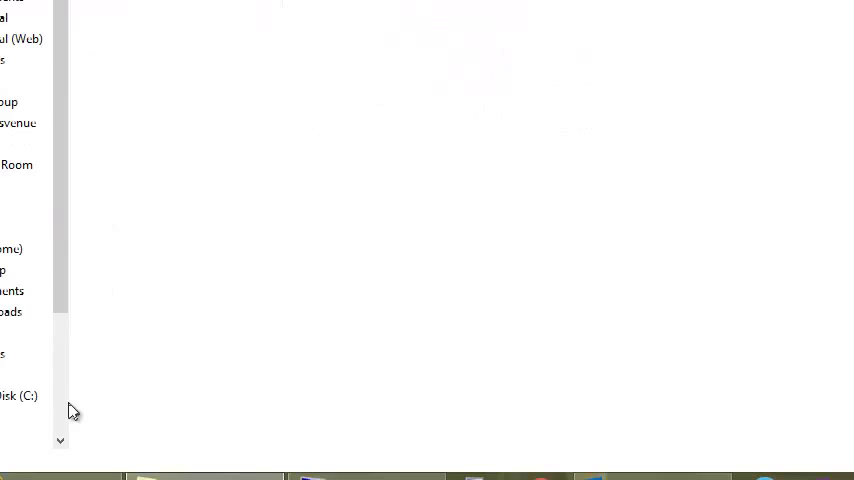
{"action": "scroll", "scroll_direction": "down", "scroll_amount": 3}
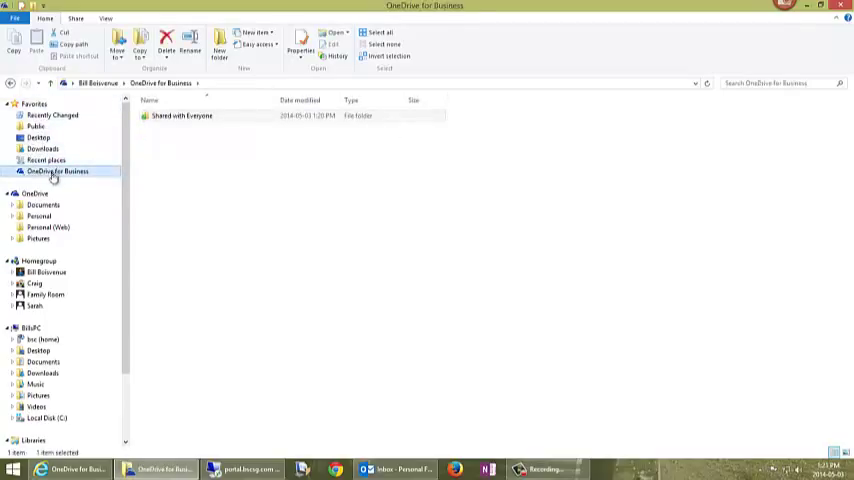
Go to OneDrive for Business under Favorites in the navigation pane.
{"action": "left_click", "coordinate": [181, 115]}
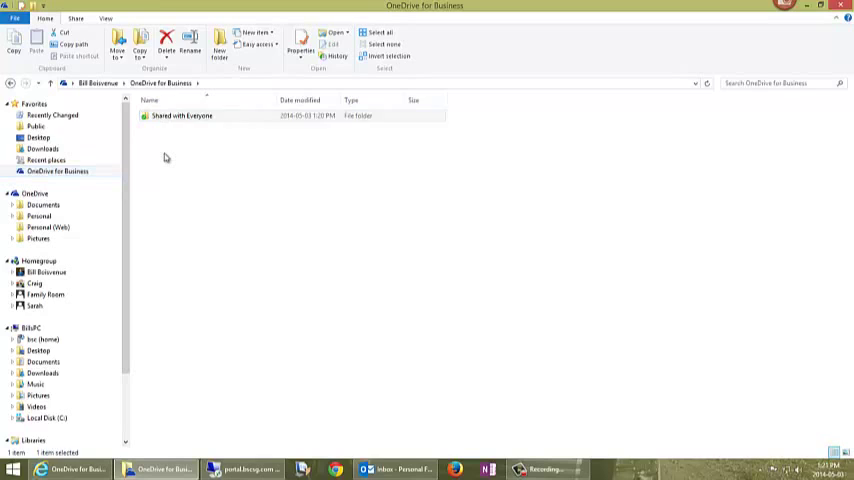
Create a folder named 'Not Shared' and open it.
{"action": "right_click", "coordinate": [166, 157]}
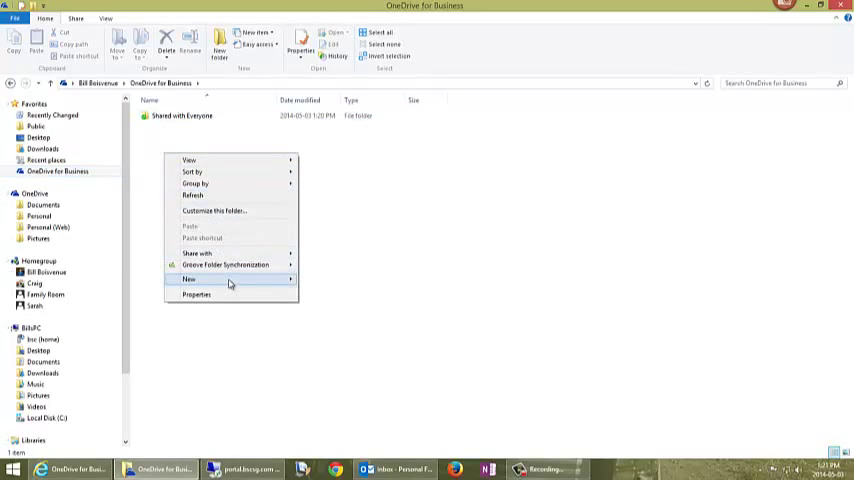
{"action": "left_click", "coordinate": [189, 278]}
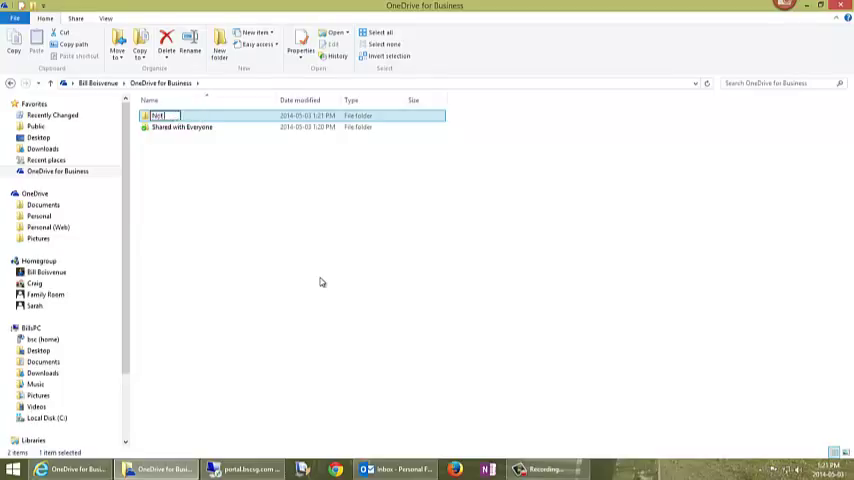
{"action": "type", "text": "Not Shared"}
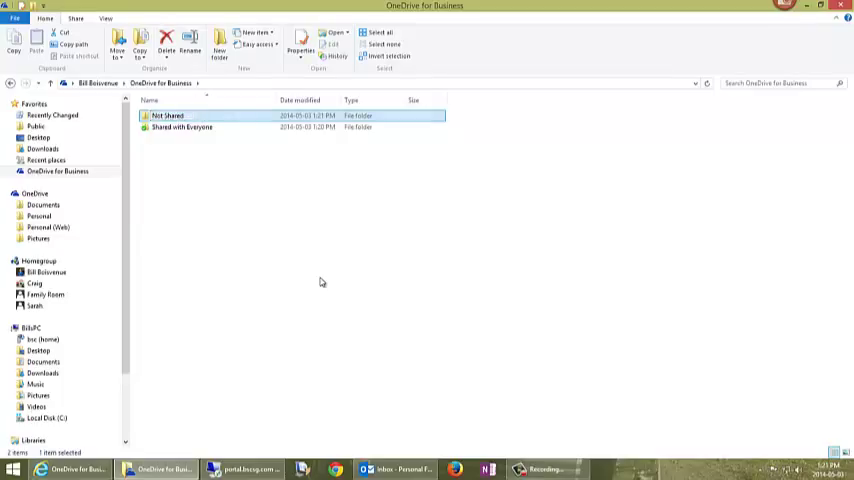
{"action": "double_click", "coordinate": [166, 116]}
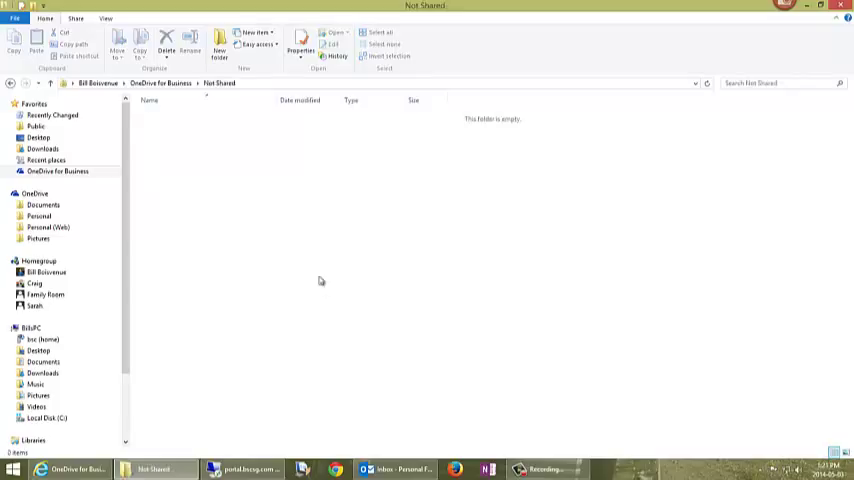
{"action": "mouse_move", "coordinate": [220, 191]}
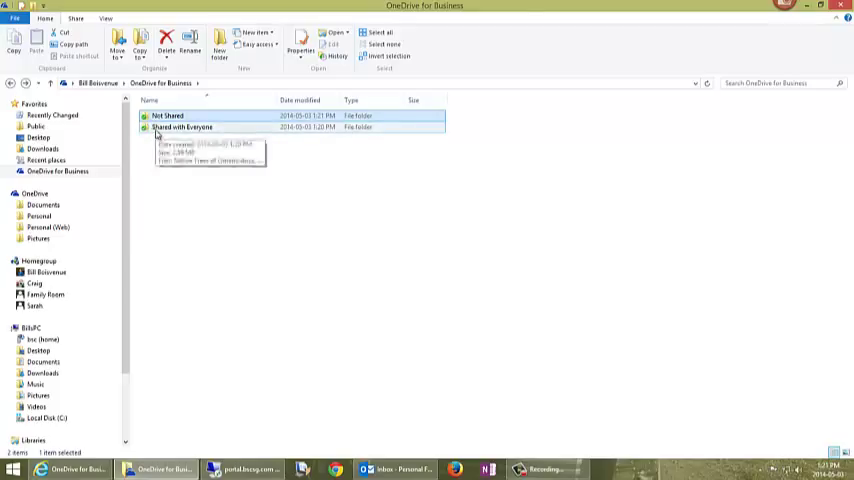
Paste 'Native Trees of Ontario.docx' from 'Shared with Everyone' into 'Not Shared'.
{"action": "double_click", "coordinate": [182, 127]}
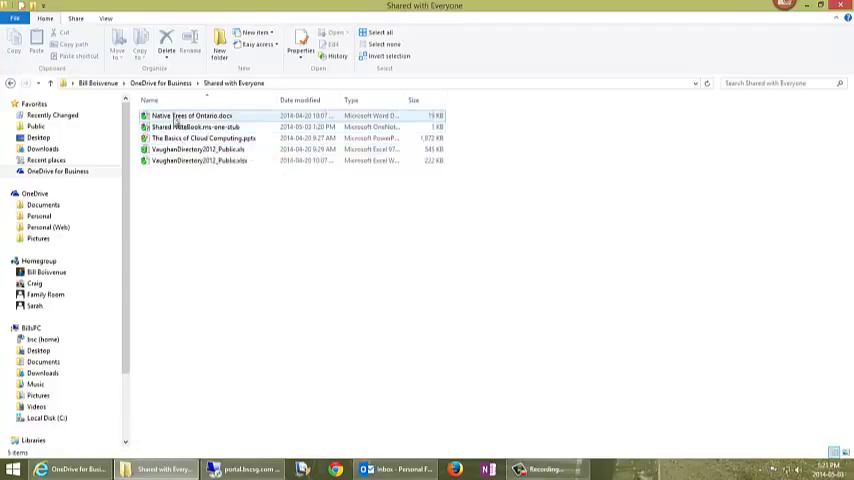
{"action": "left_click", "coordinate": [190, 116]}
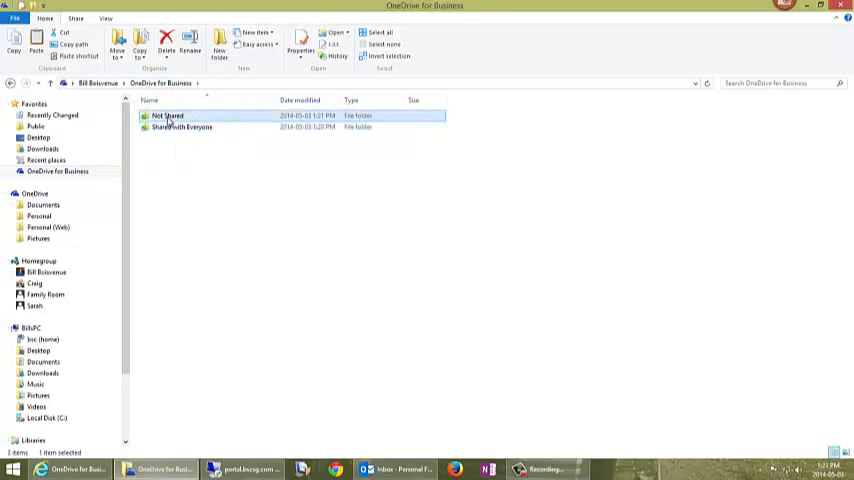
{"action": "double_click", "coordinate": [166, 116]}
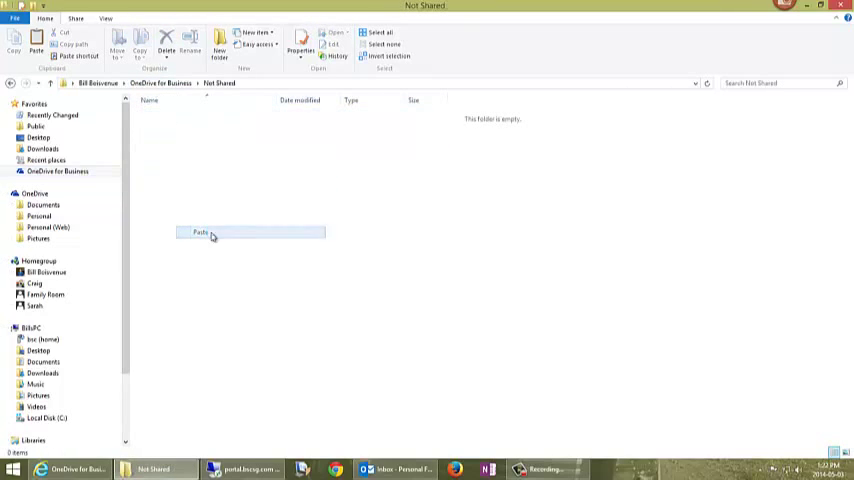
{"action": "left_click", "coordinate": [200, 232]}
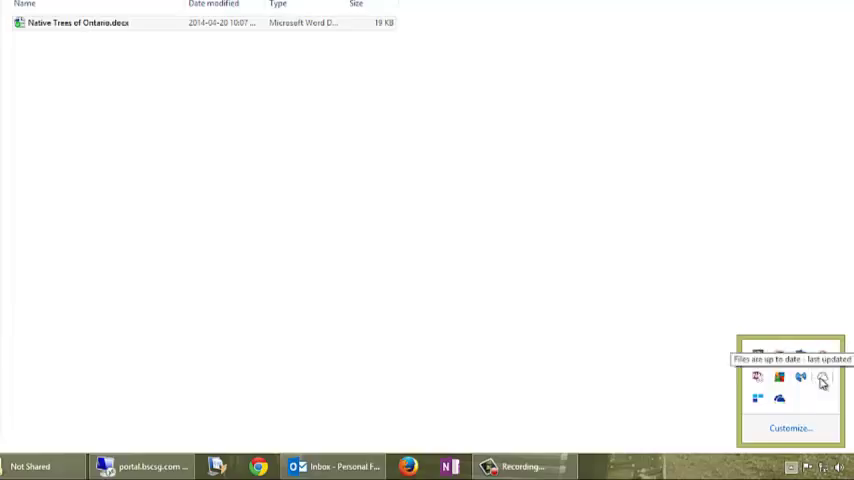
{"action": "mouse_move", "coordinate": [823, 381]}
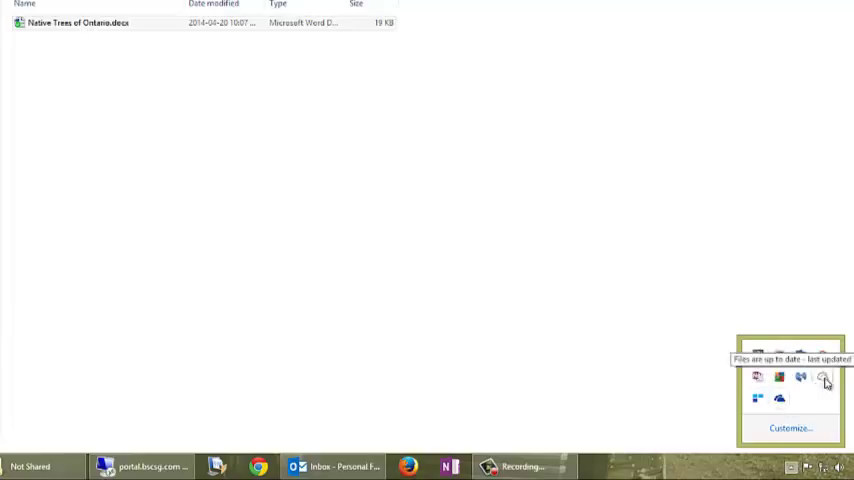
{"action": "mouse_move", "coordinate": [781, 400]}
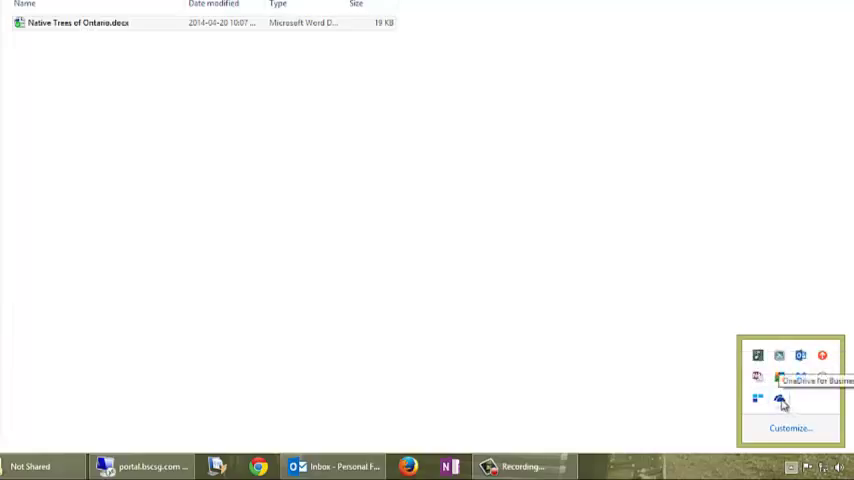
{"action": "mouse_move", "coordinate": [169, 192]}
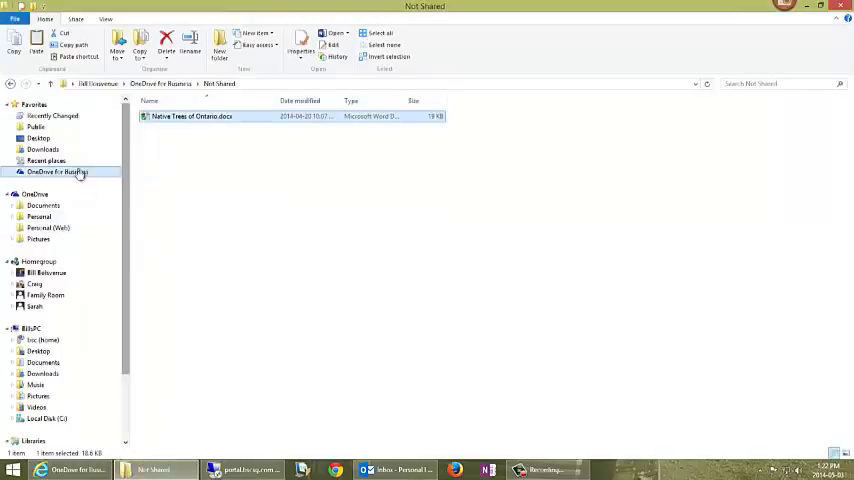
{"action": "mouse_move", "coordinate": [259, 425]}
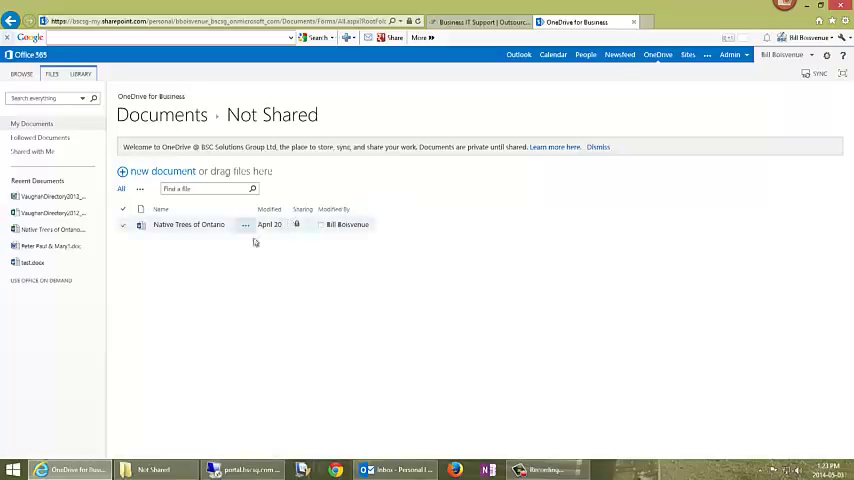
{"action": "mouse_move", "coordinate": [570, 132]}
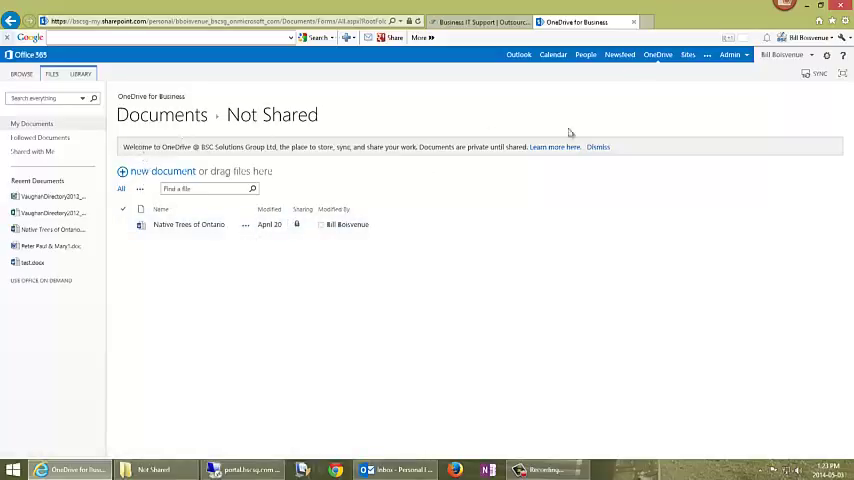
{"action": "mouse_move", "coordinate": [627, 97]}
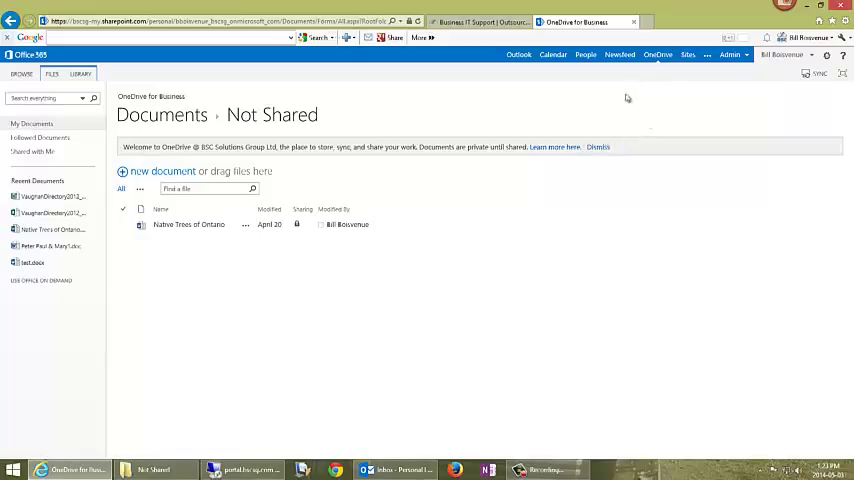